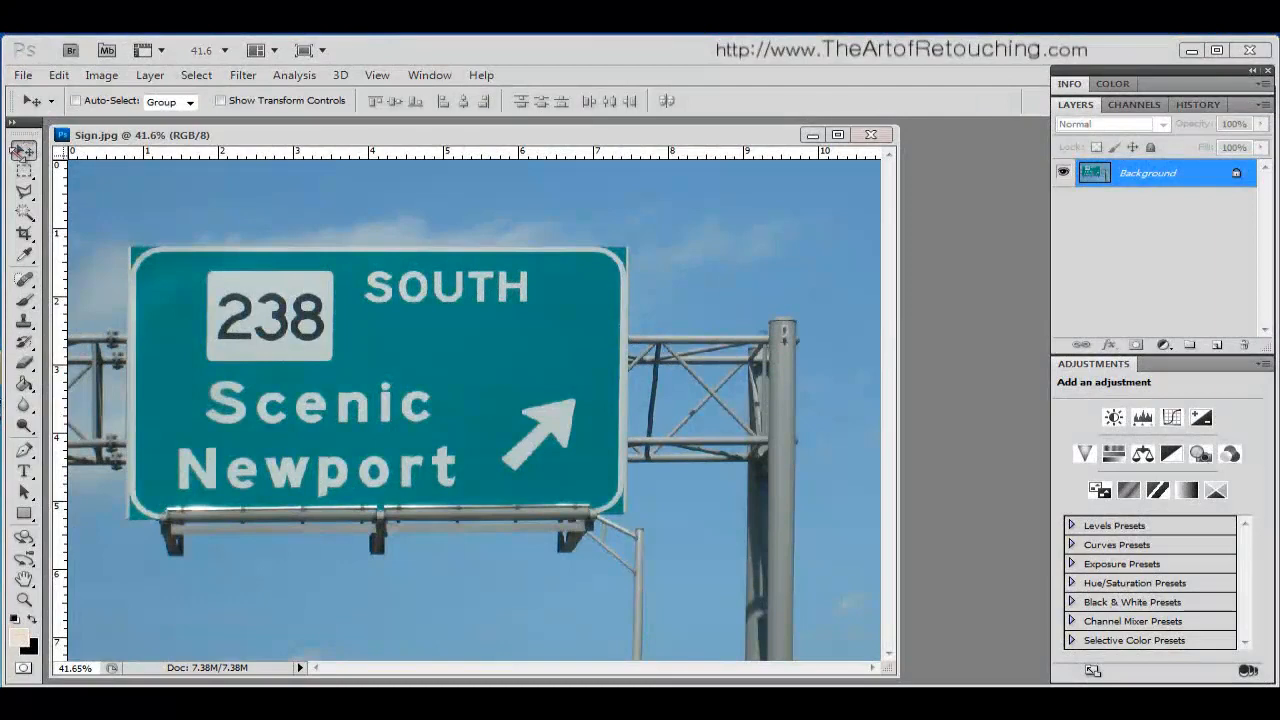
mouse_move(24, 150)
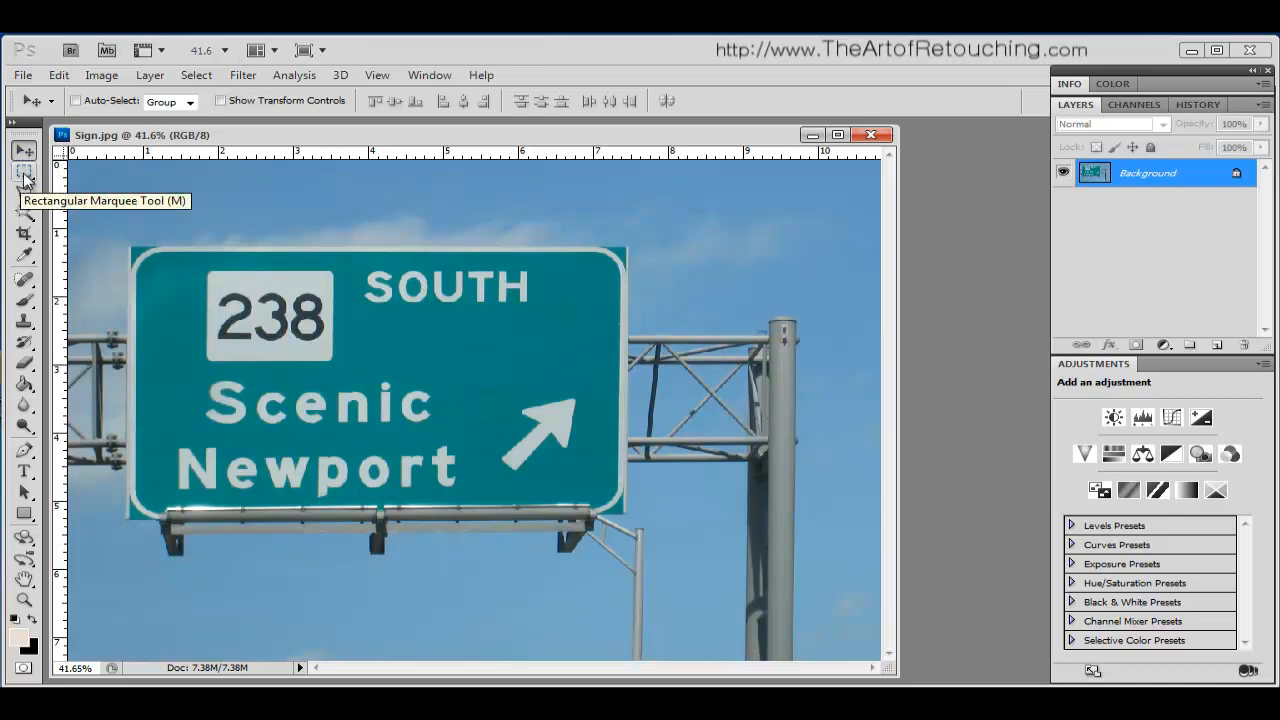
Select a rectangle around the green road sign with the Rectangular Marquee and shift it across the photo
click(24, 172)
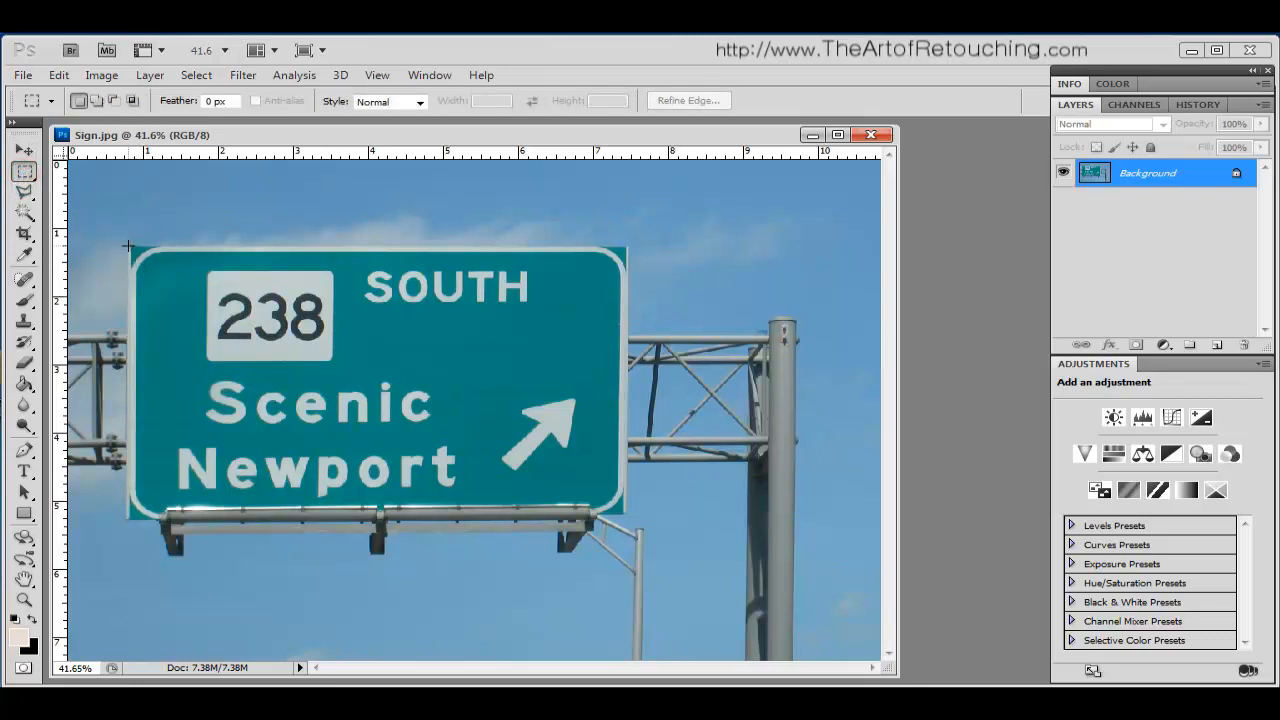
drag(128, 246, 414, 406)
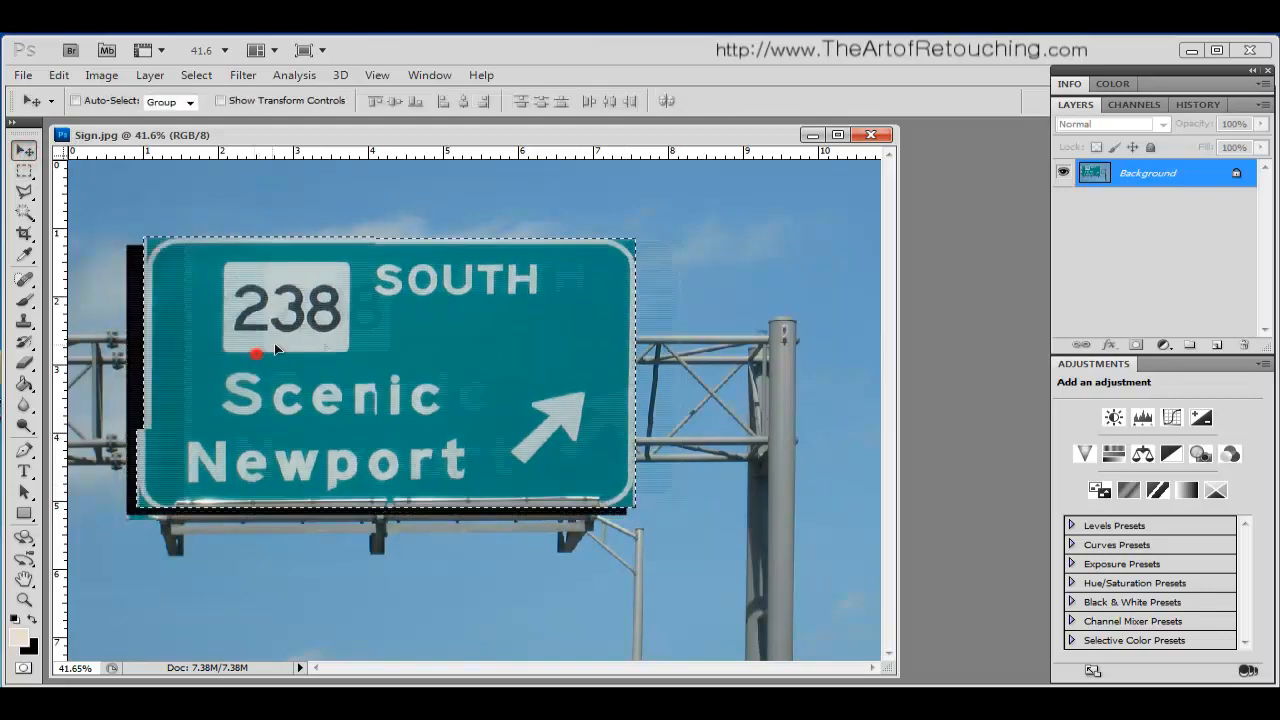
drag(256, 352, 560, 390)
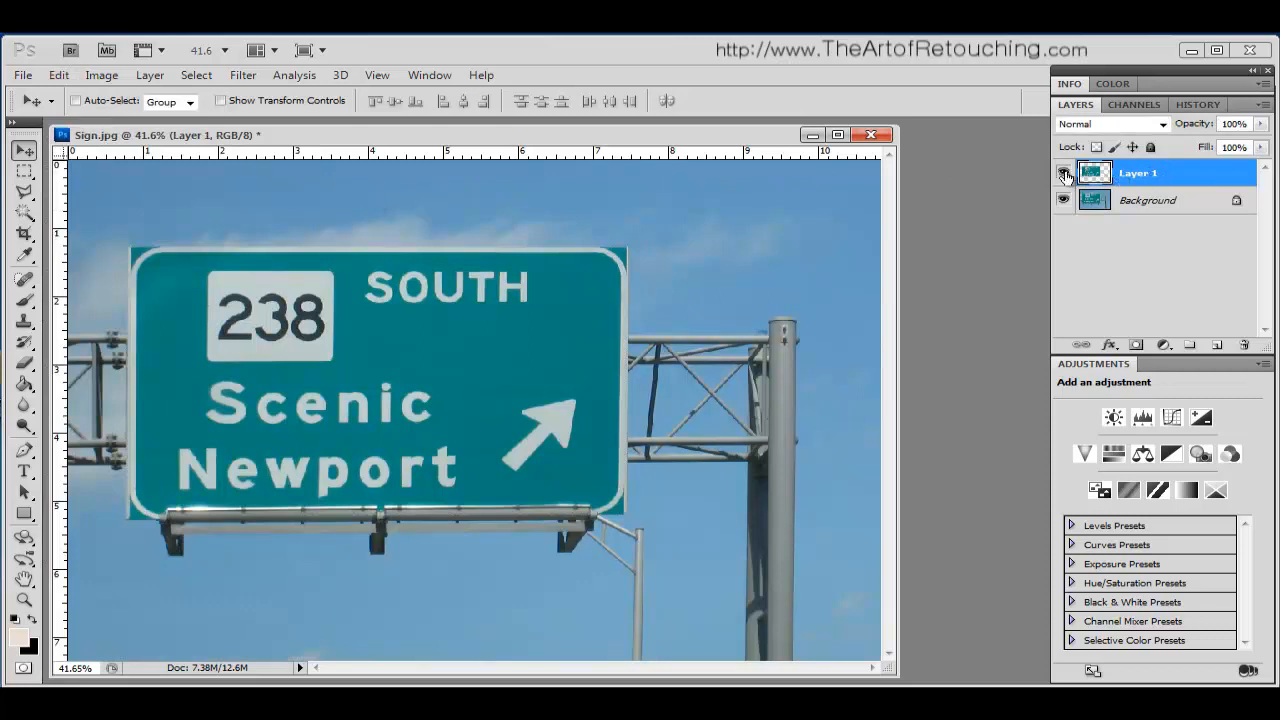
Toggle the Background layer's visibility to view the copied sign on Layer 1 alone, then show it again
click(1064, 172)
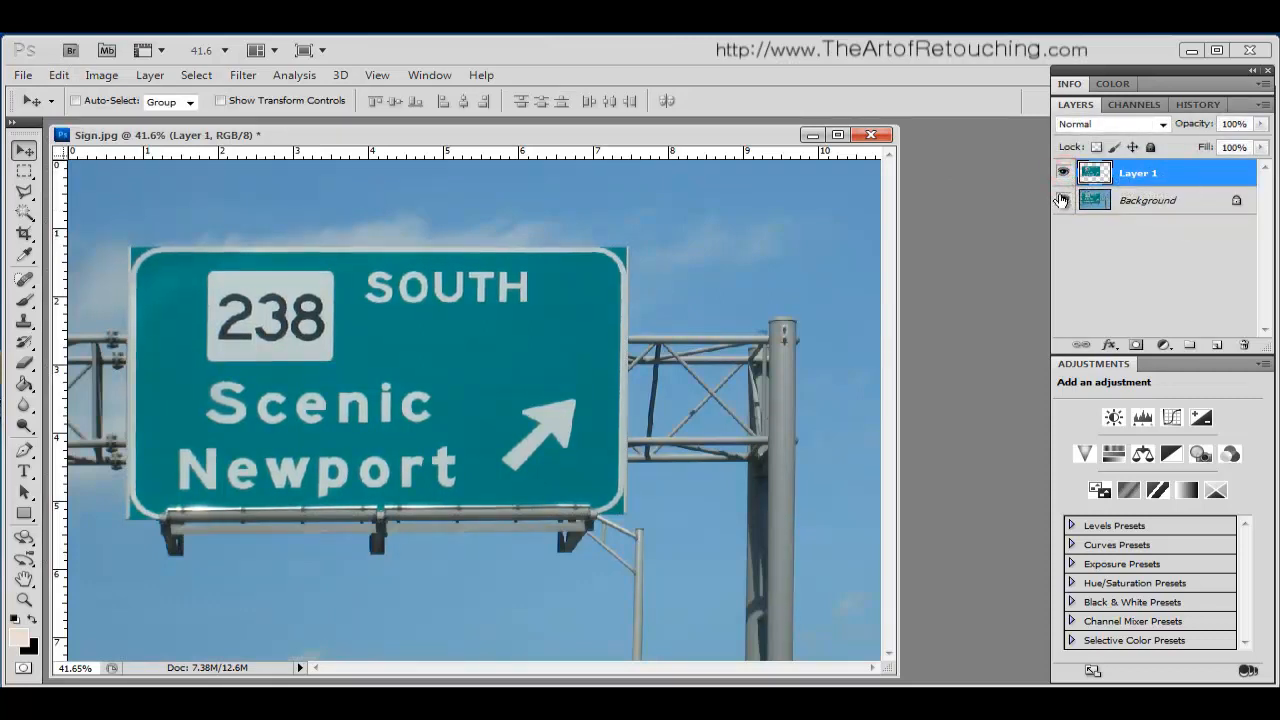
click(1064, 200)
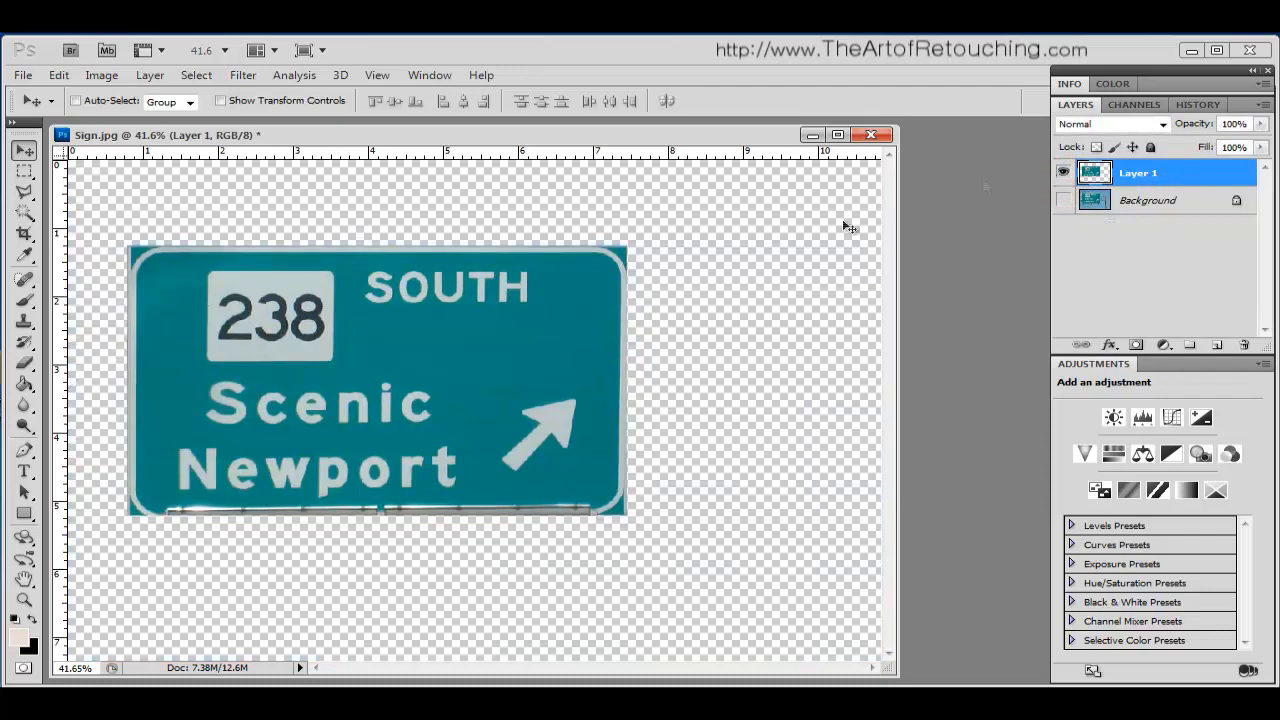
click(1064, 200)
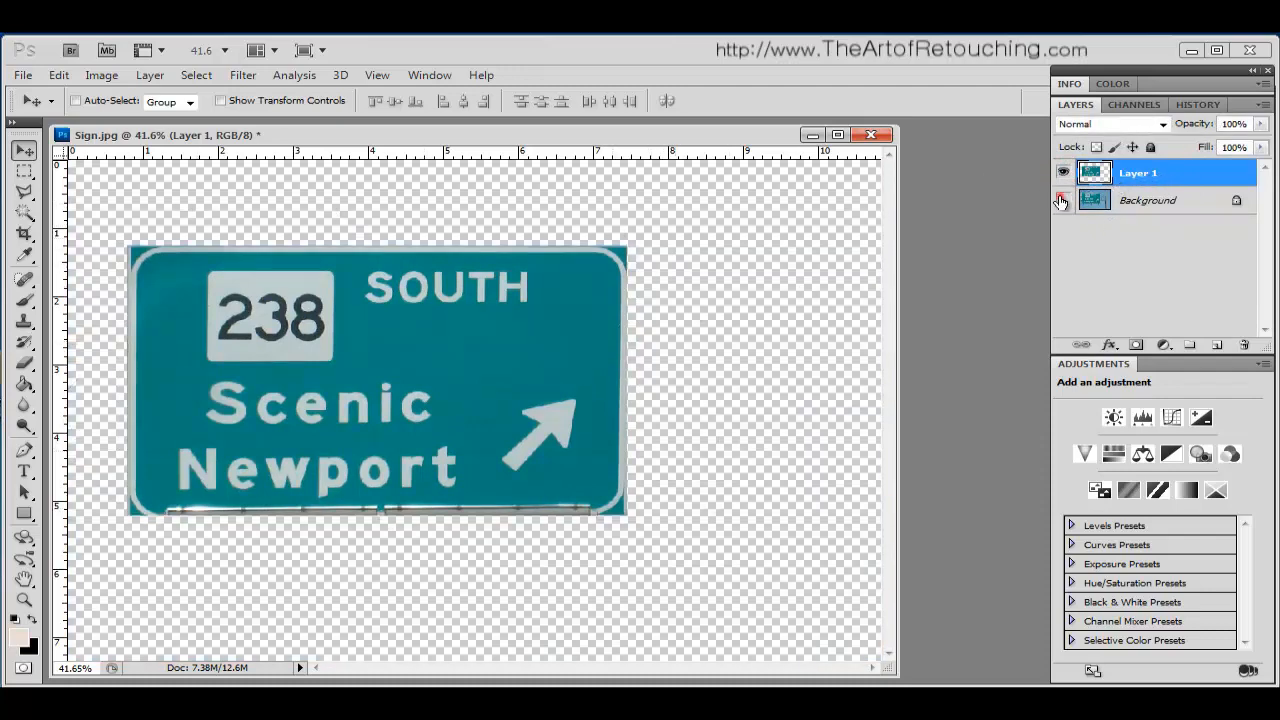
click(1064, 200)
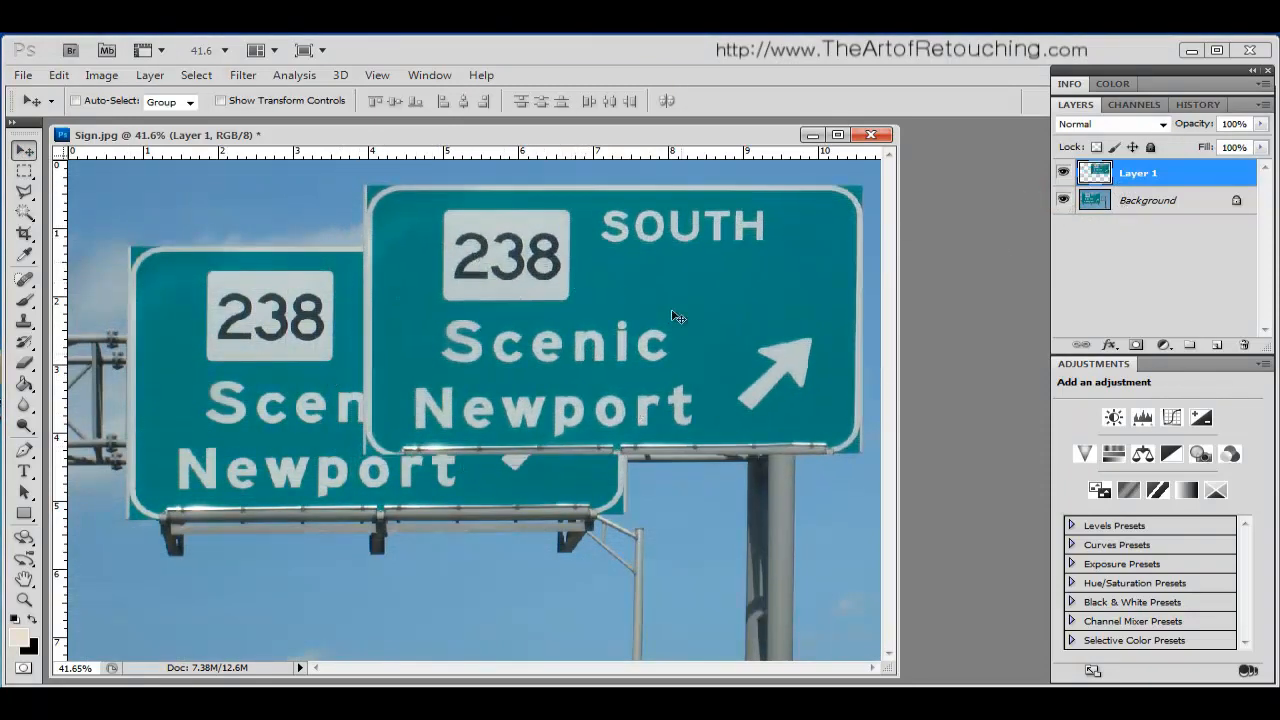
mouse_move(590, 360)
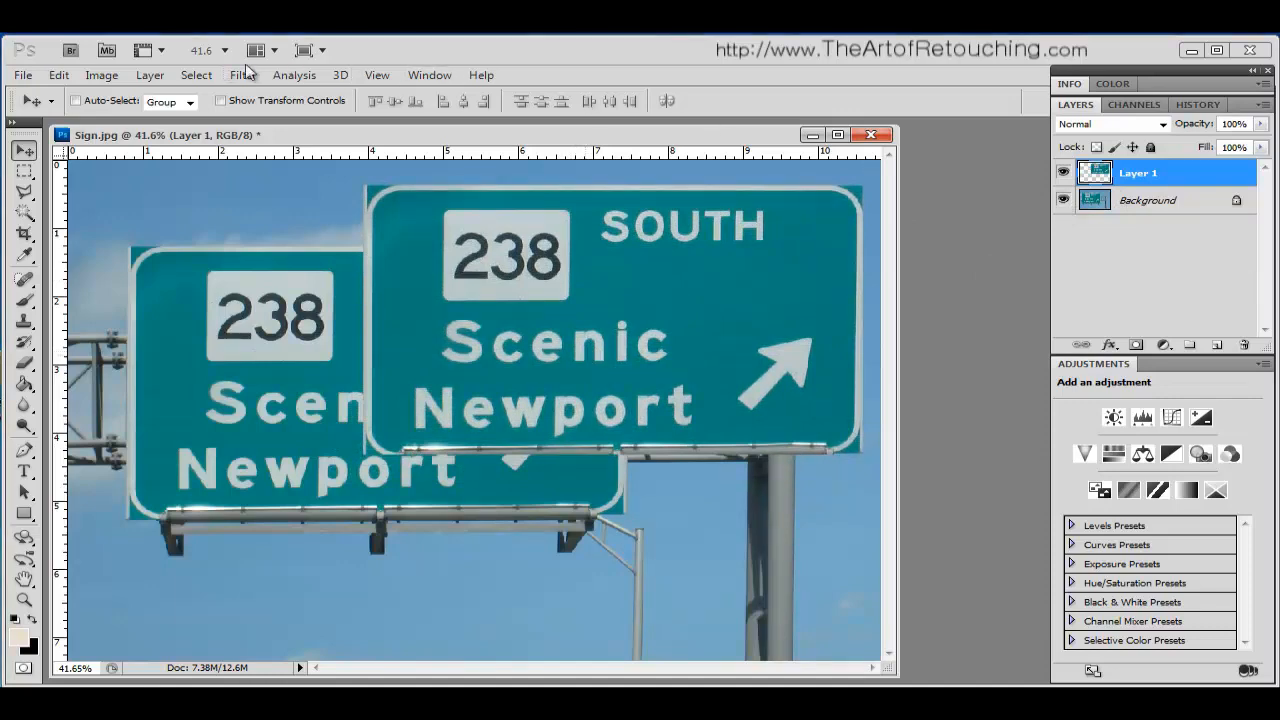
Undo the move, hide the Background, drag the isolated sign copy across the transparent canvas, then reveal the Background
click(58, 76)
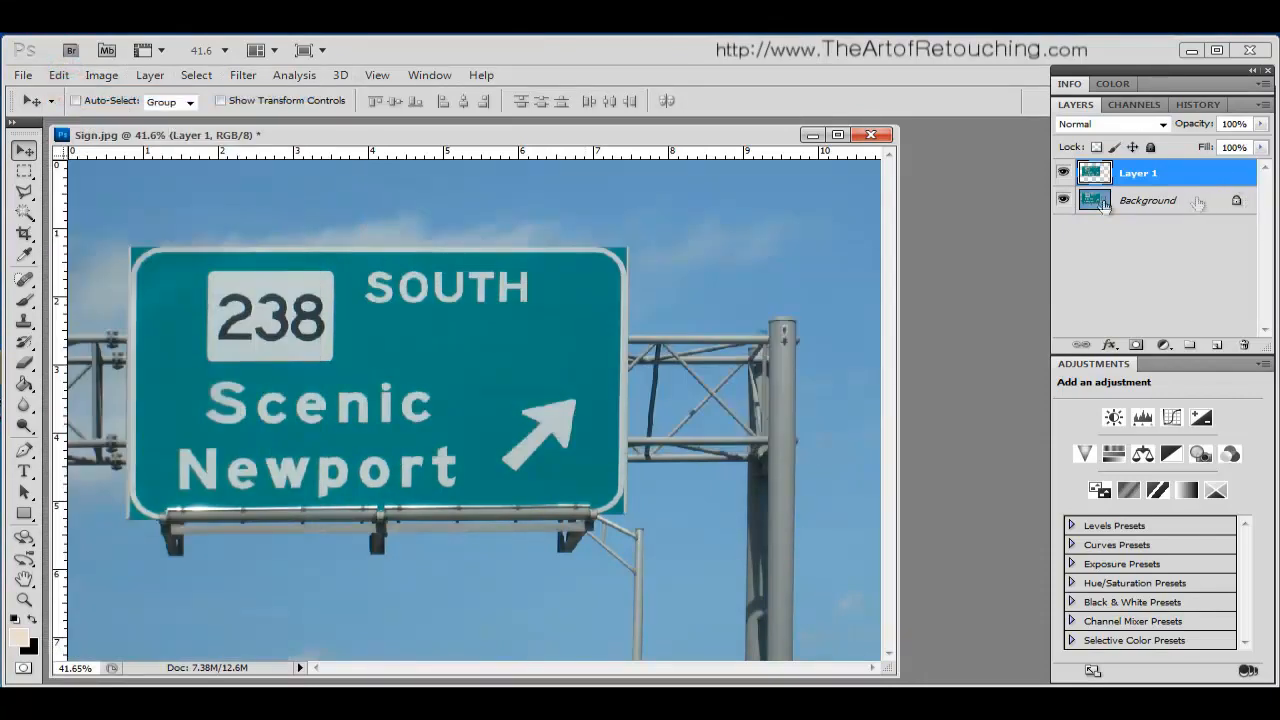
click(1064, 200)
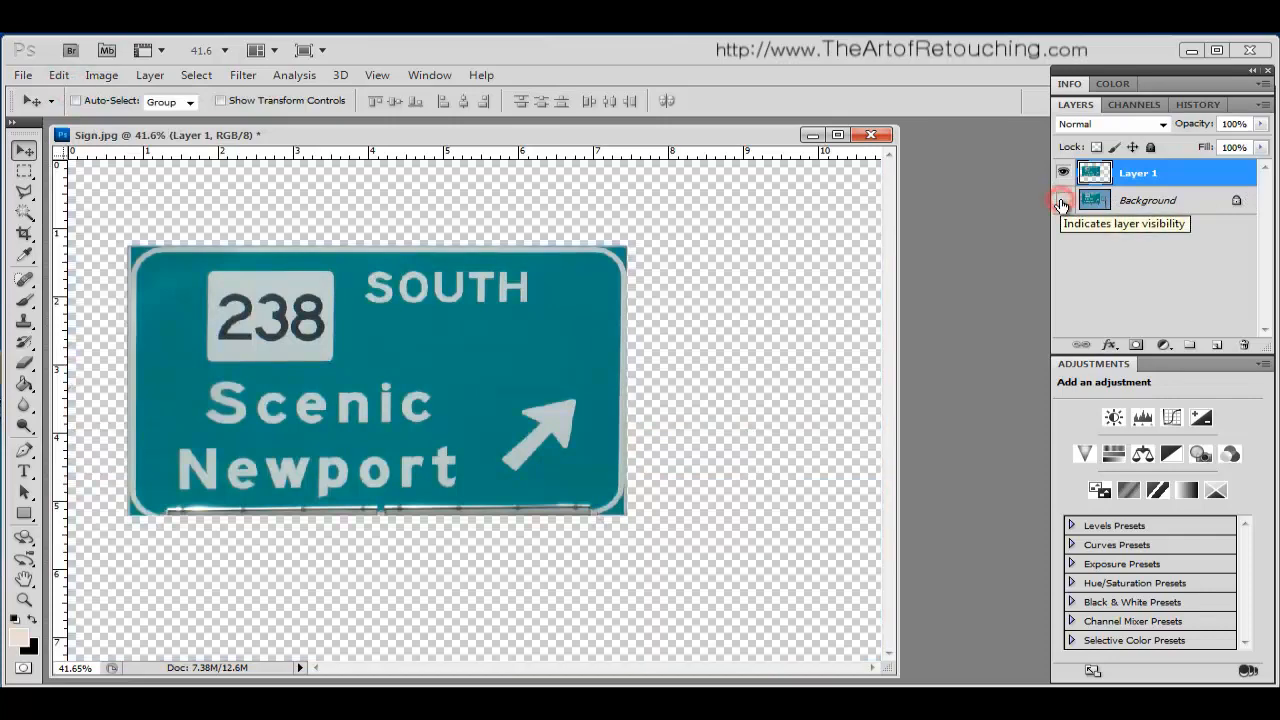
click(1064, 200)
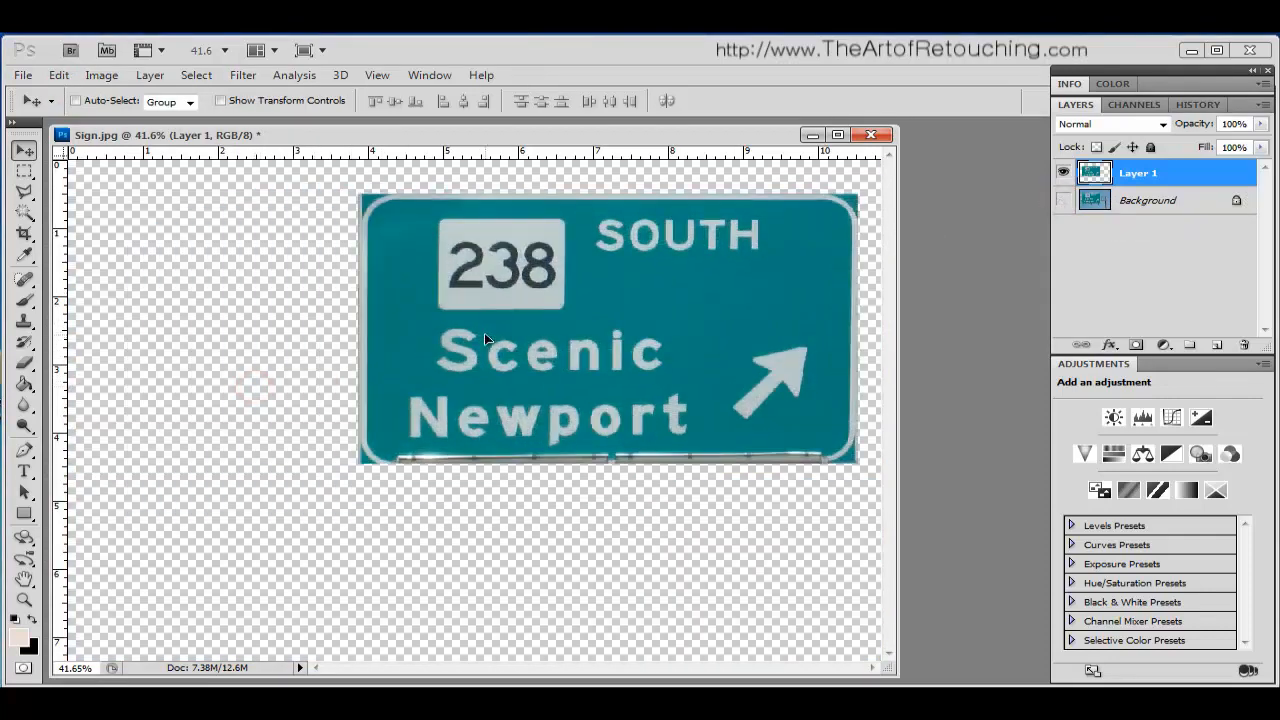
drag(610, 330, 372, 476)
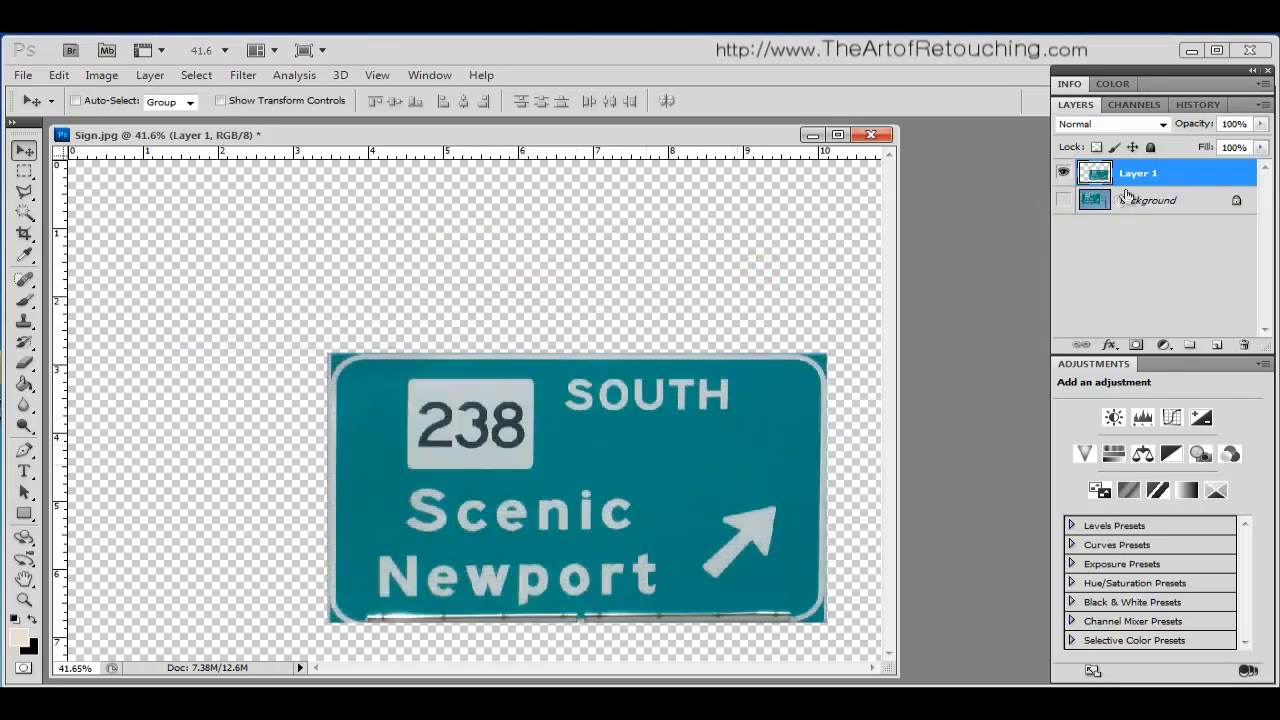
click(1064, 200)
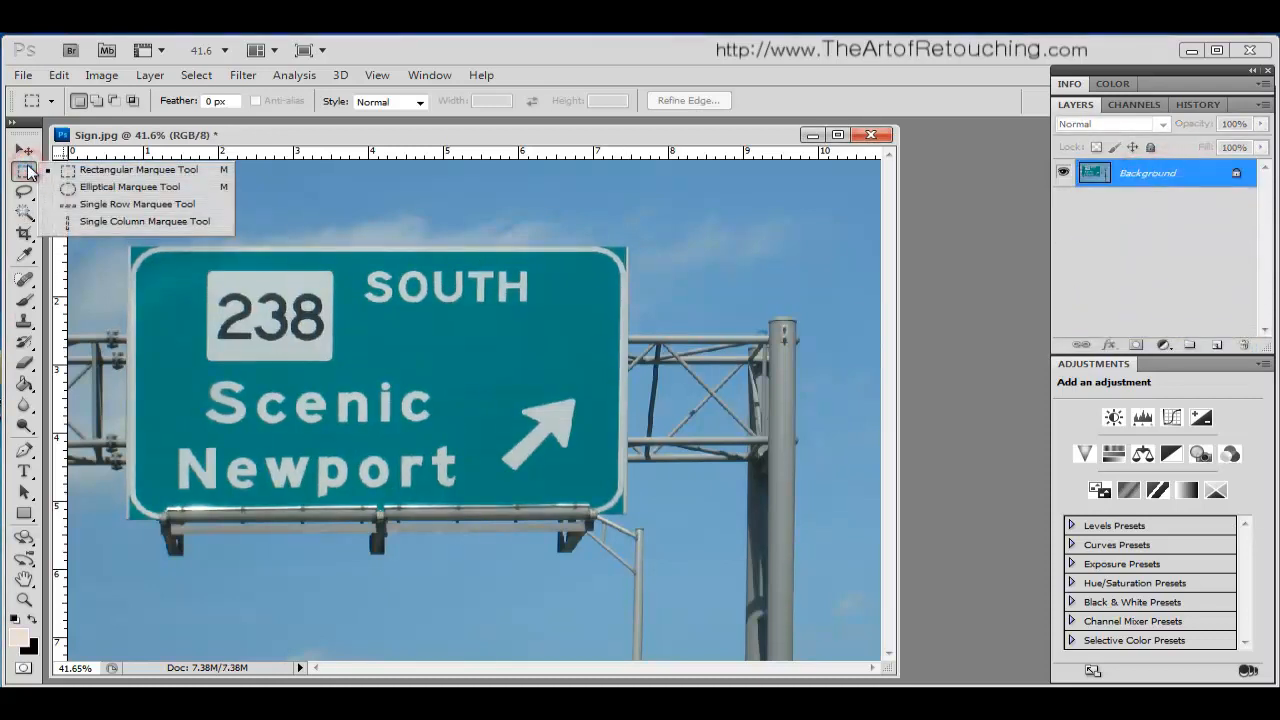
mouse_move(128, 188)
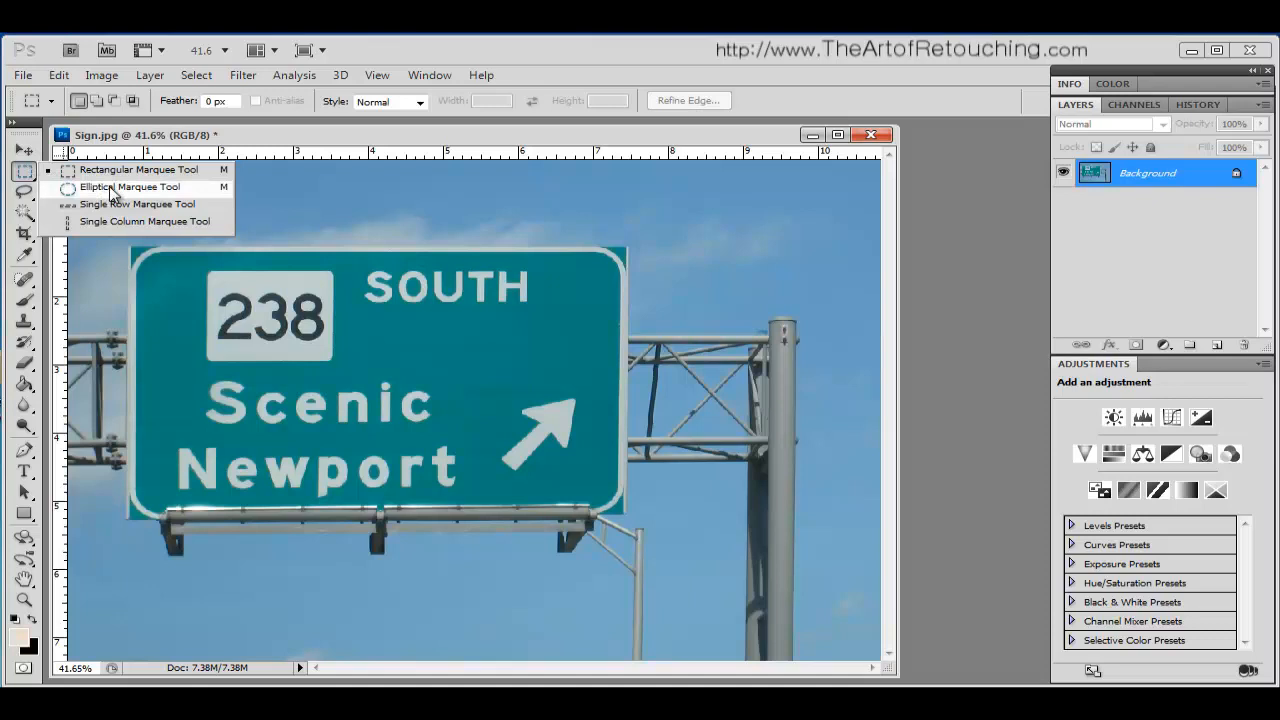
Choose the Elliptical Marquee Tool from the marquee flyout
click(128, 186)
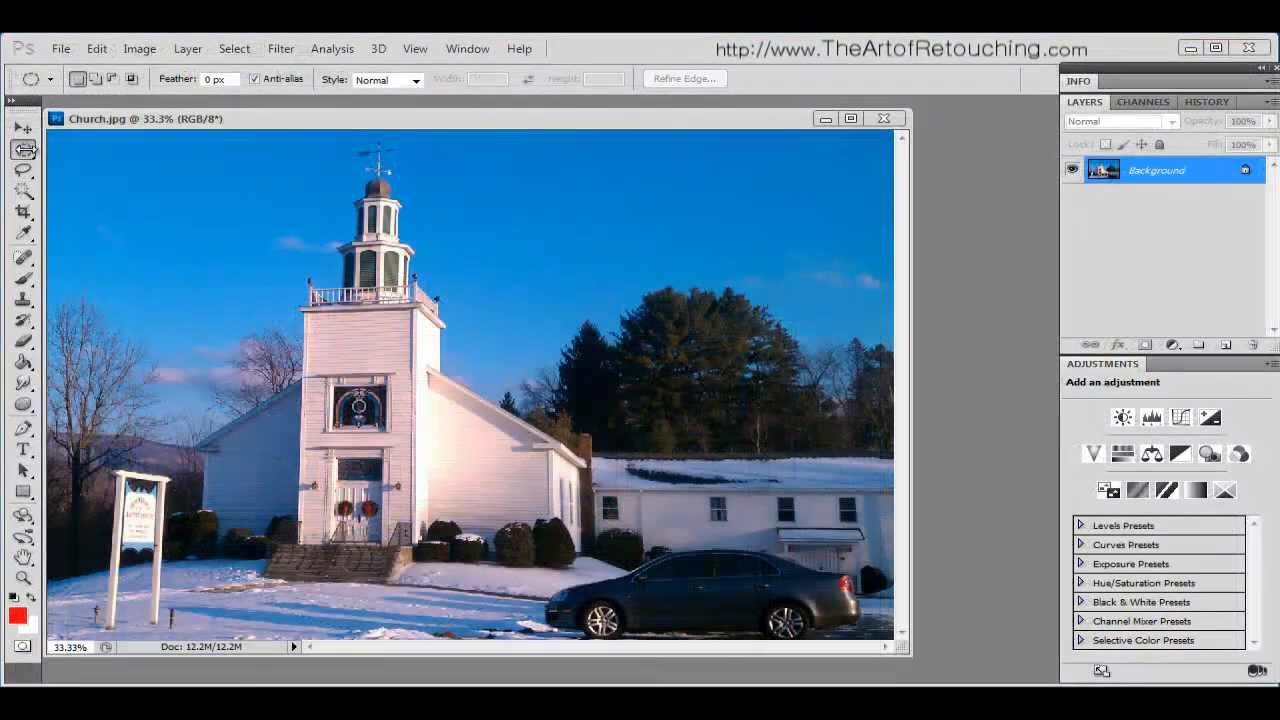
Choose the Single Row Marquee Tool from the marquee flyout
click(22, 150)
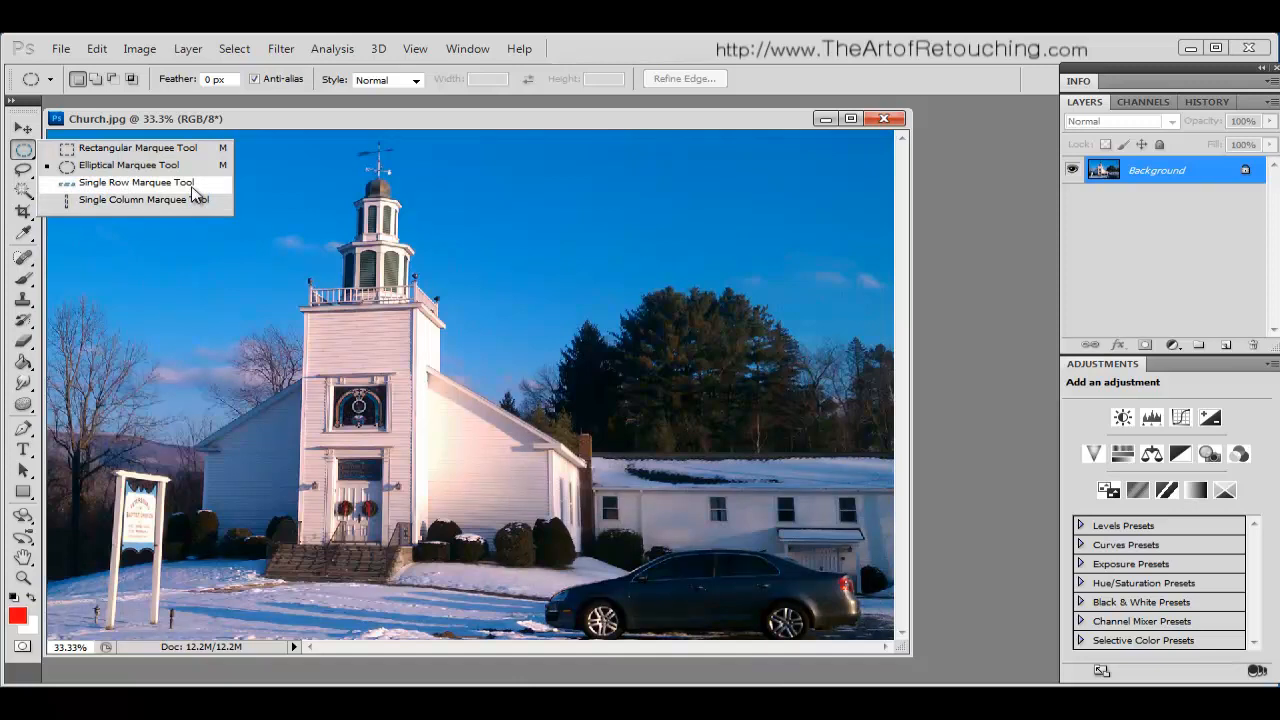
click(136, 182)
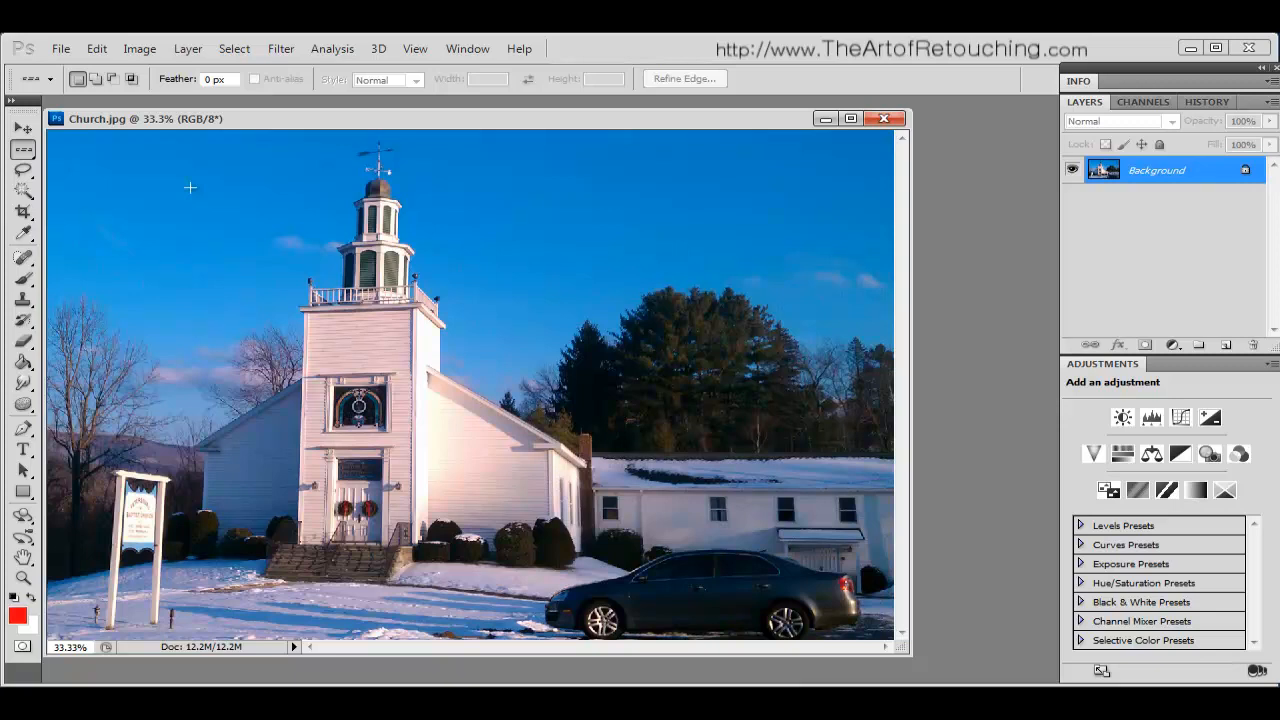
mouse_move(60, 226)
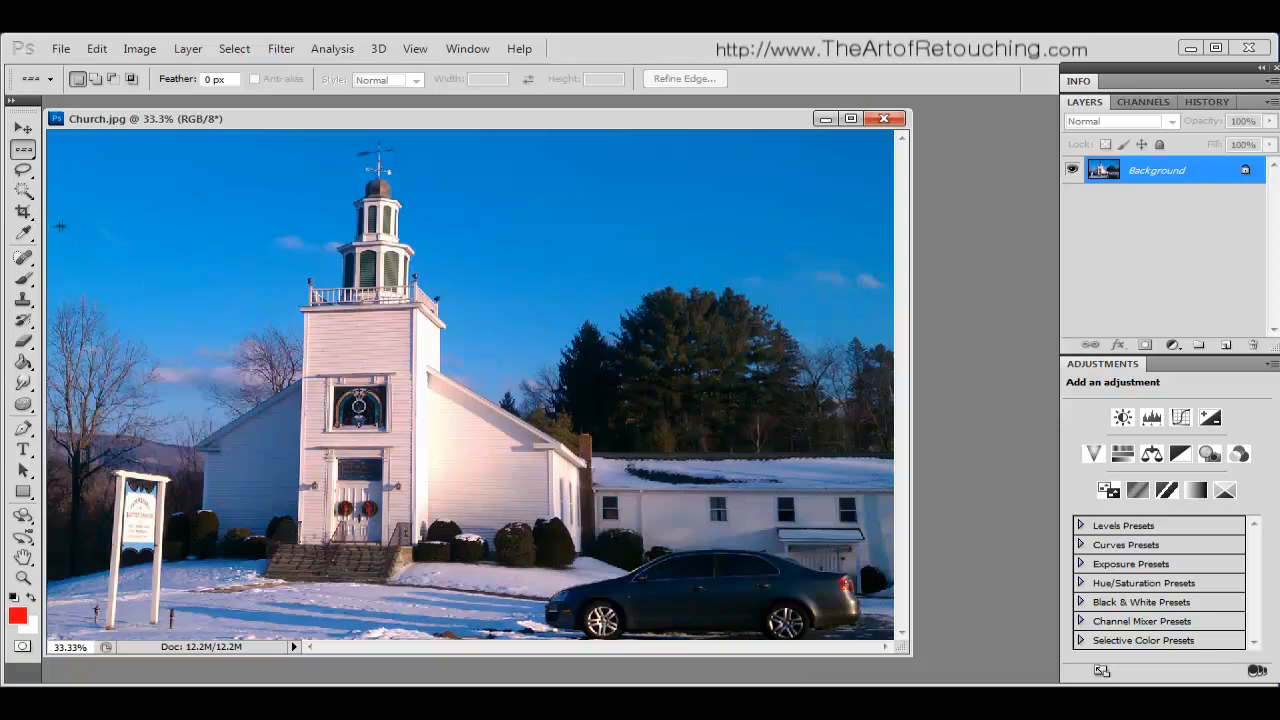
mouse_move(204, 238)
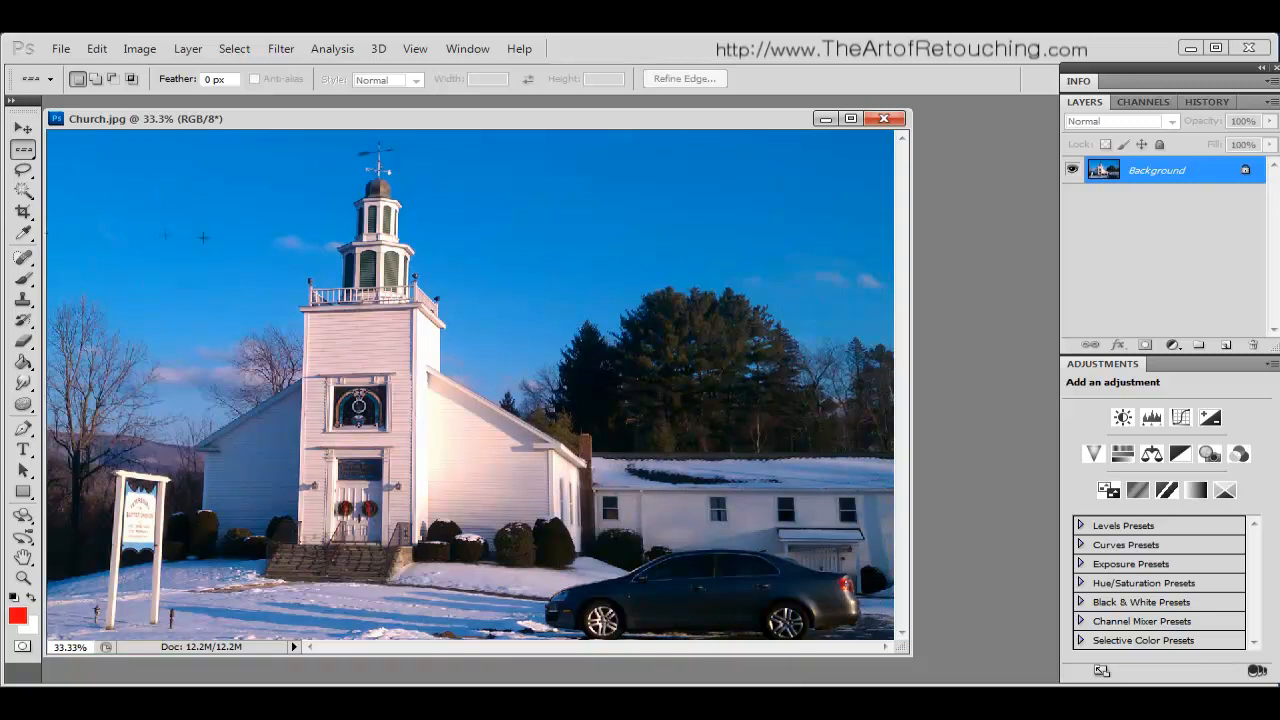
mouse_move(884, 236)
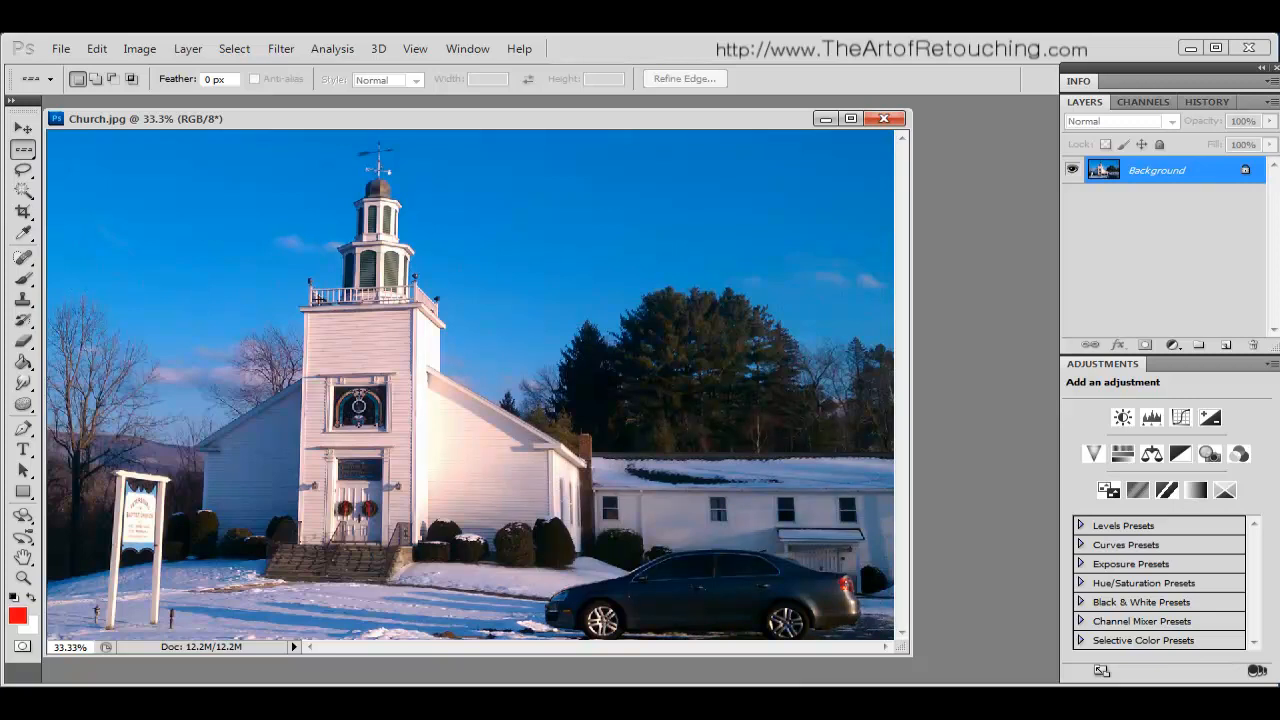
mouse_move(800, 306)
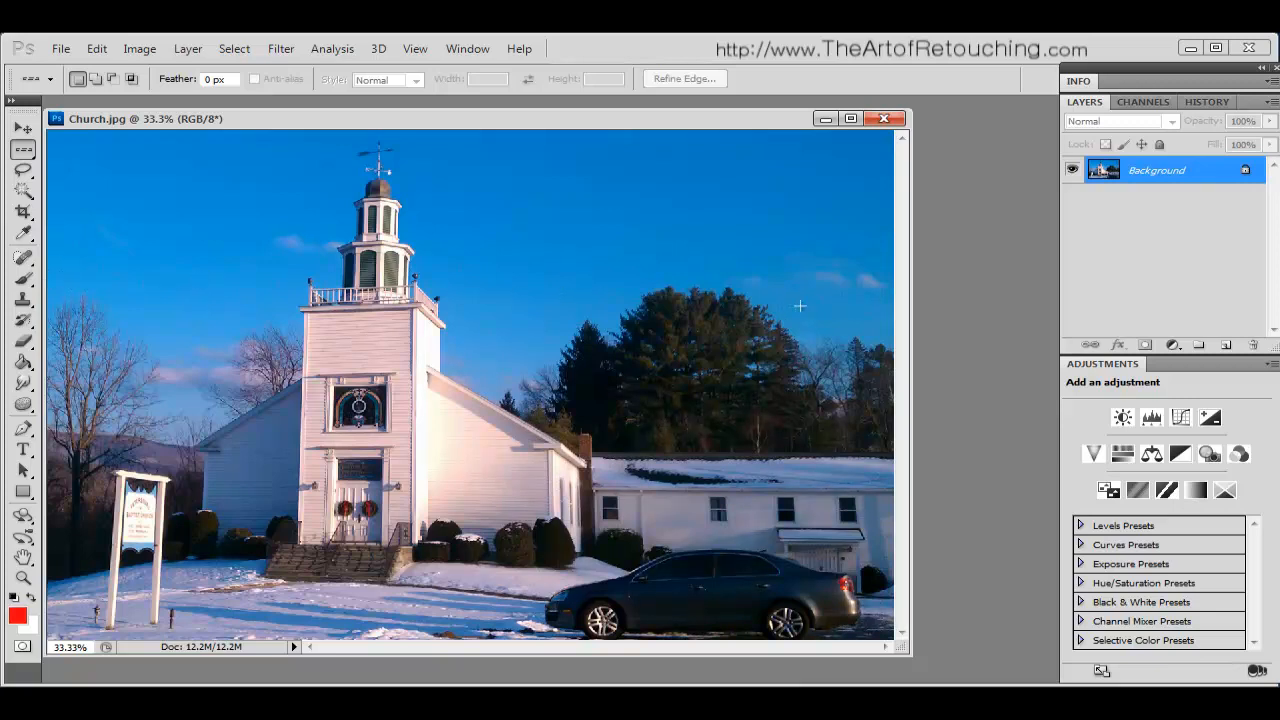
mouse_move(58, 298)
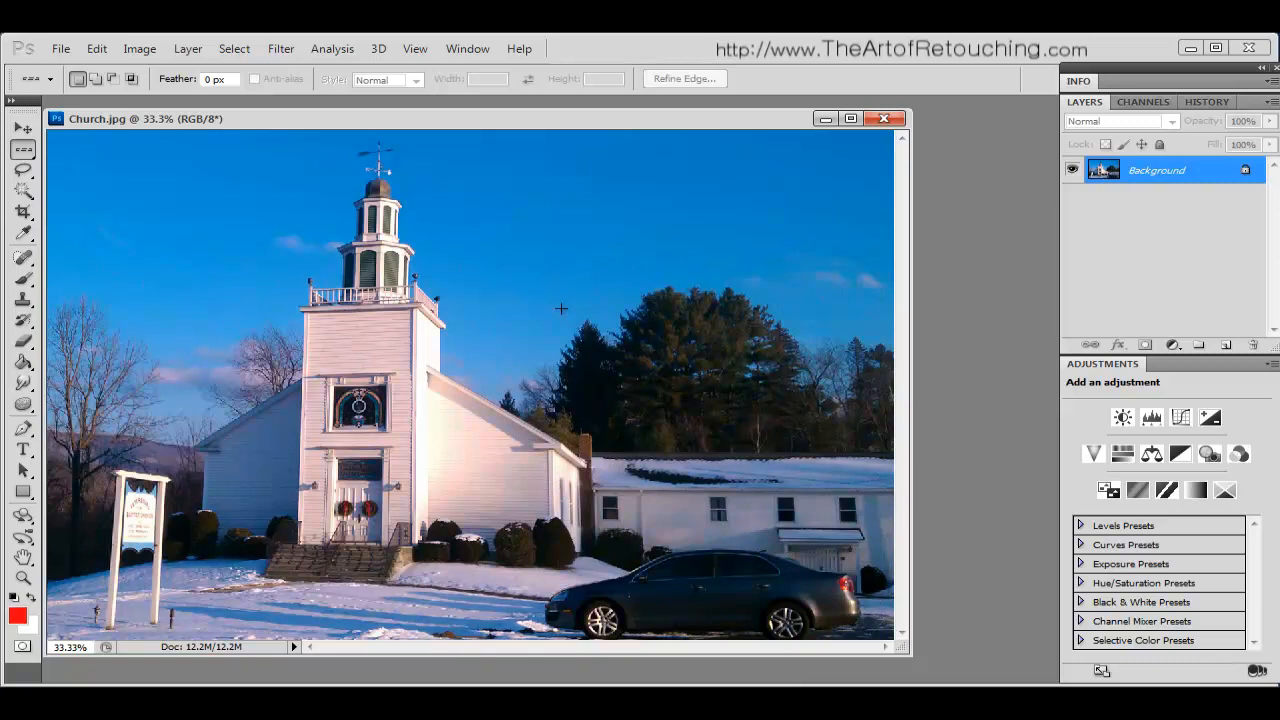
mouse_move(540, 292)
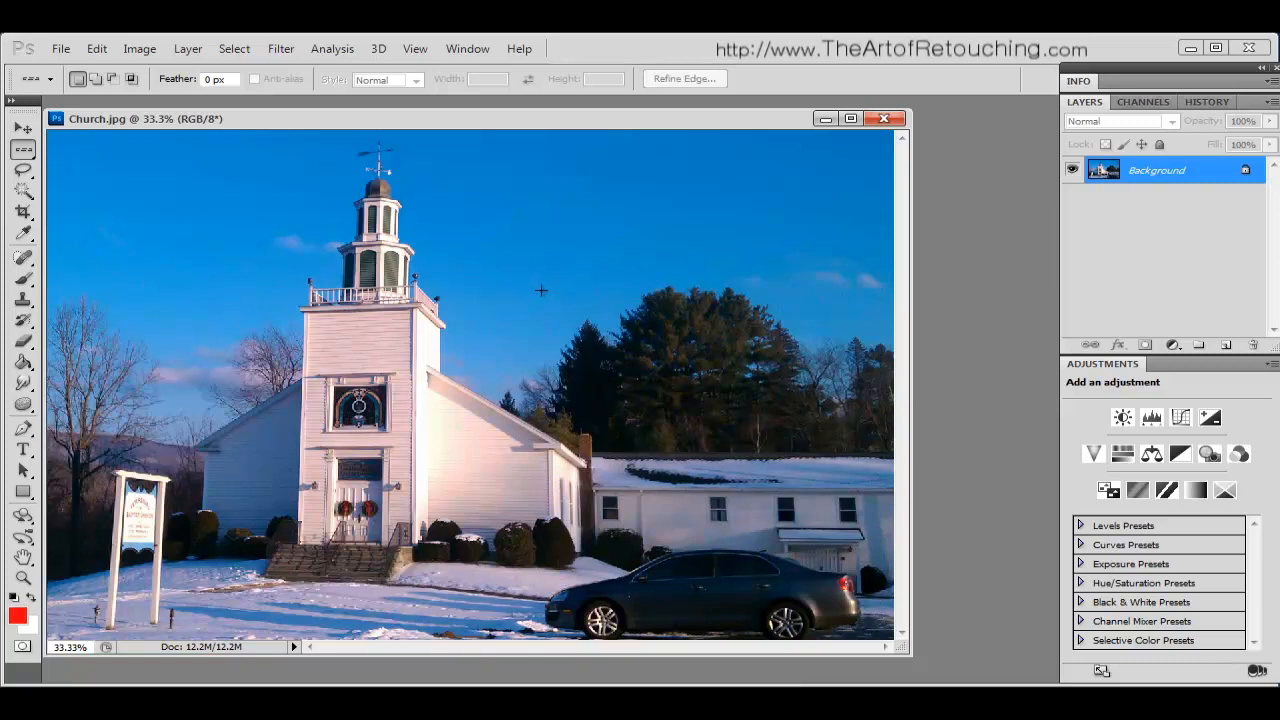
mouse_move(428, 596)
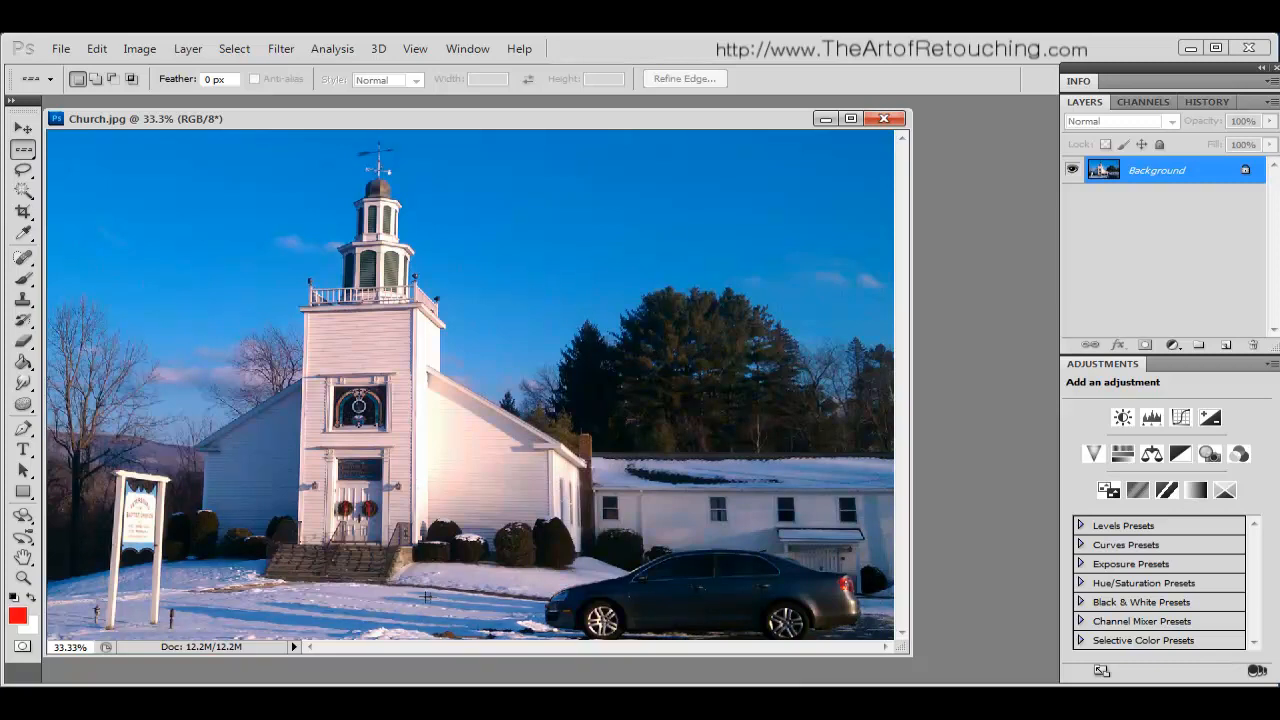
mouse_move(318, 328)
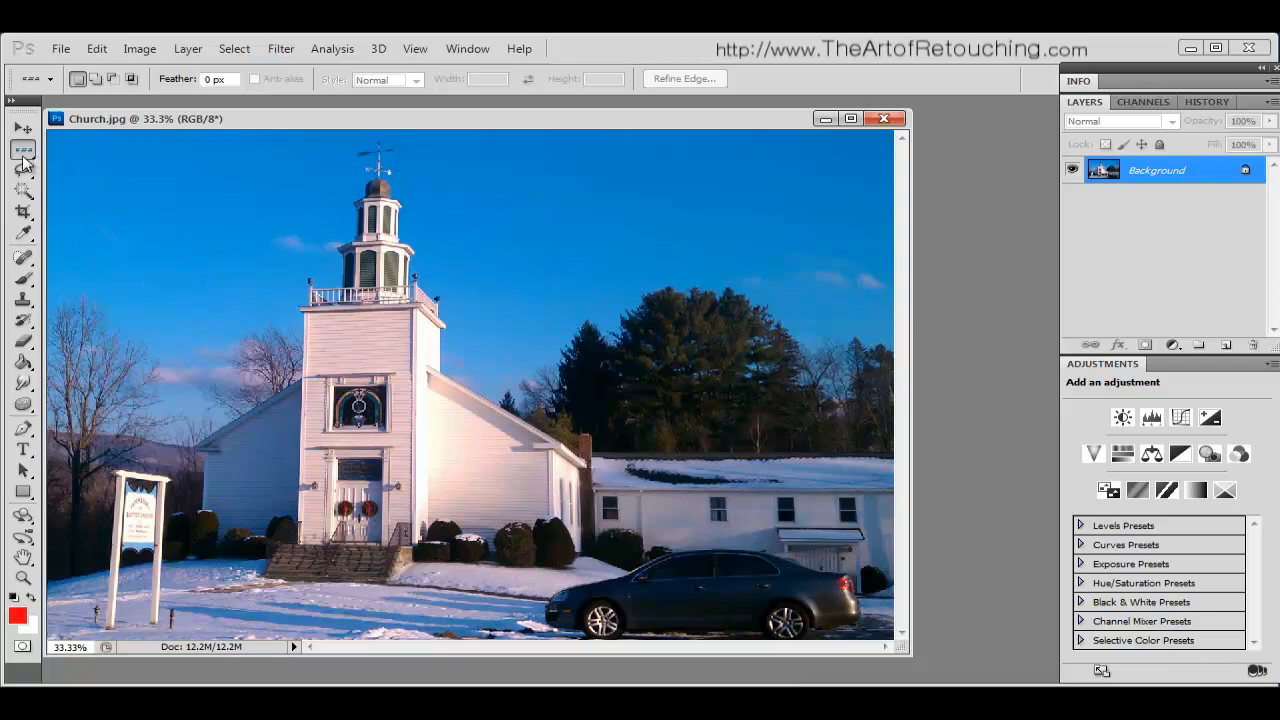
mouse_move(24, 152)
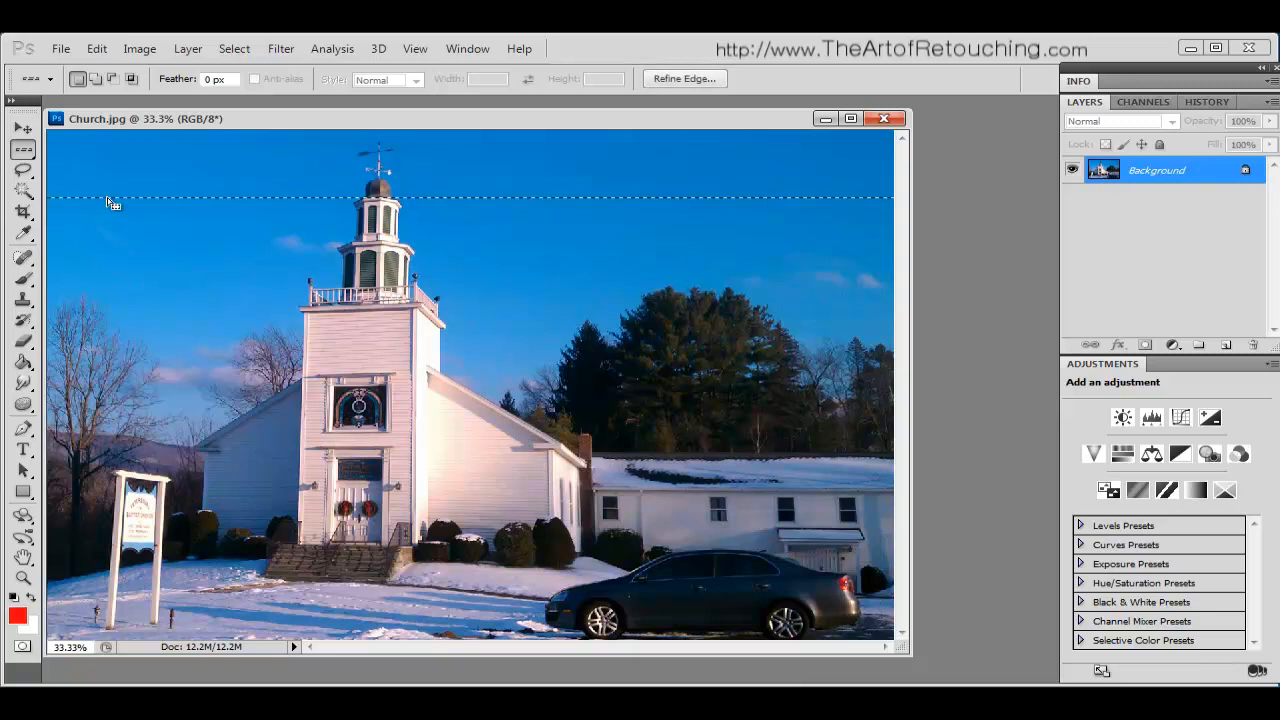
mouse_move(540, 198)
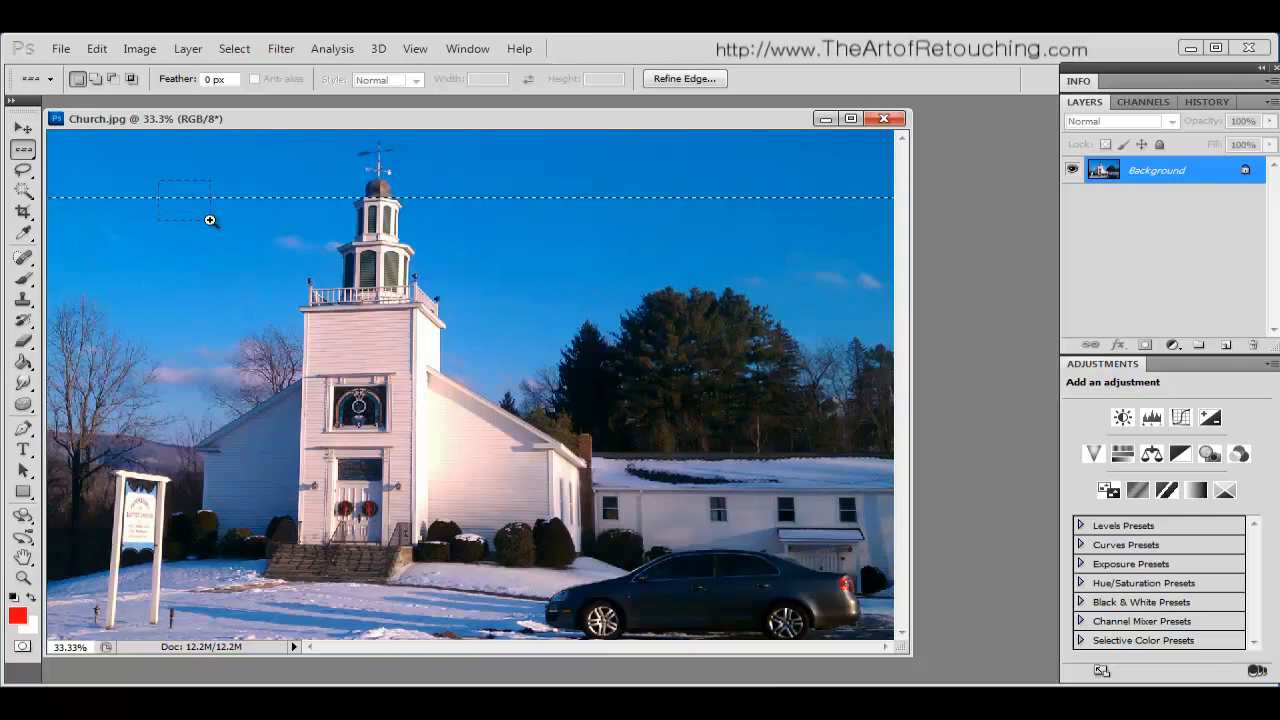
Zoom in on the church photo to confirm the row selection is one pixel tall
click(210, 220)
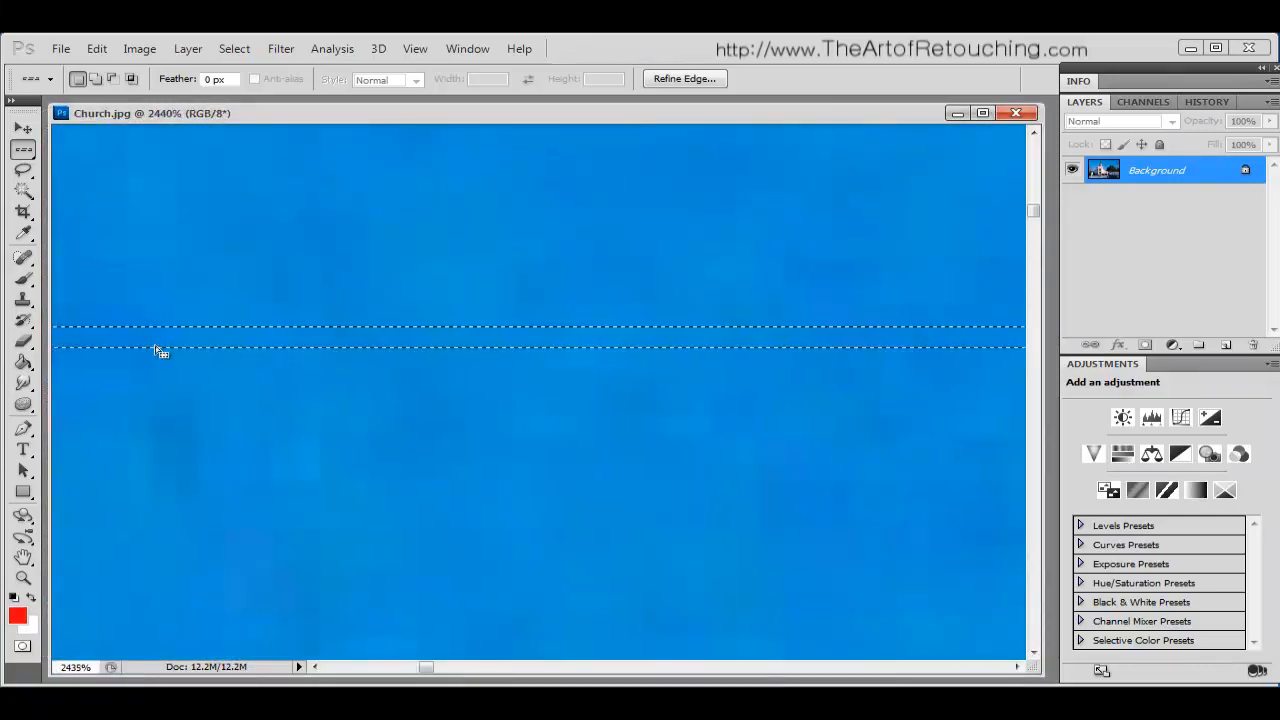
mouse_move(652, 336)
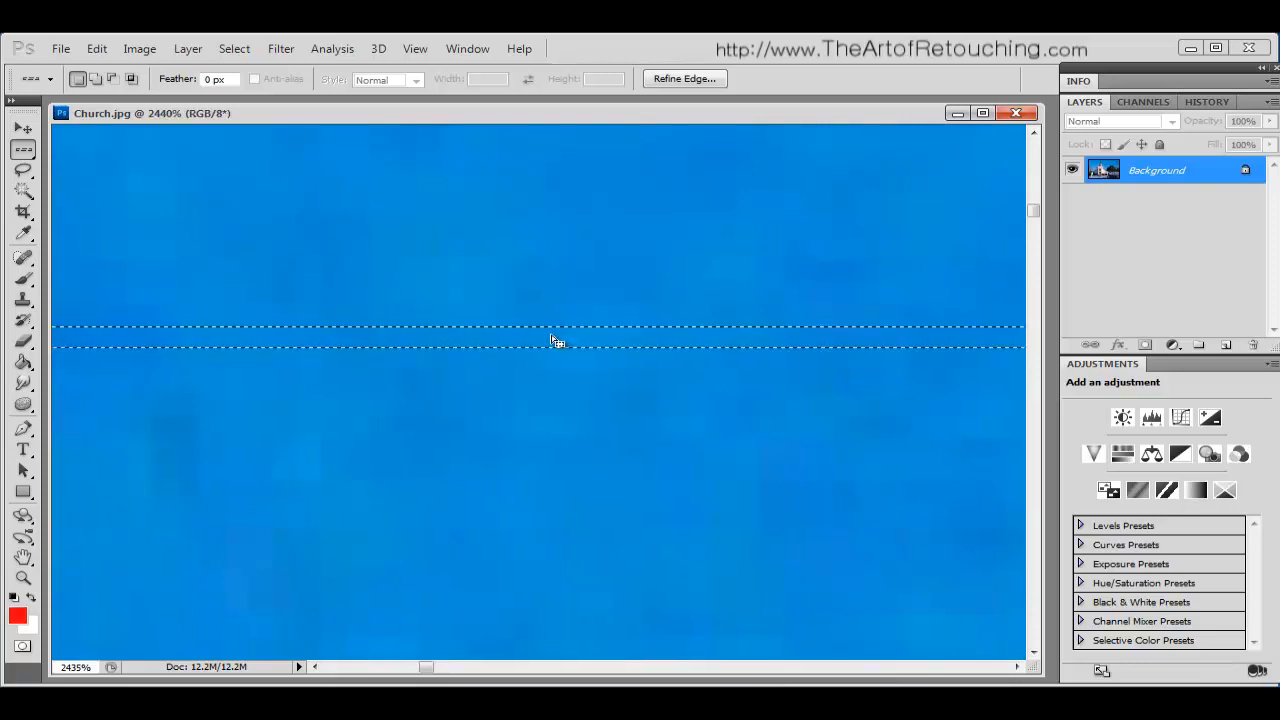
mouse_move(548, 364)
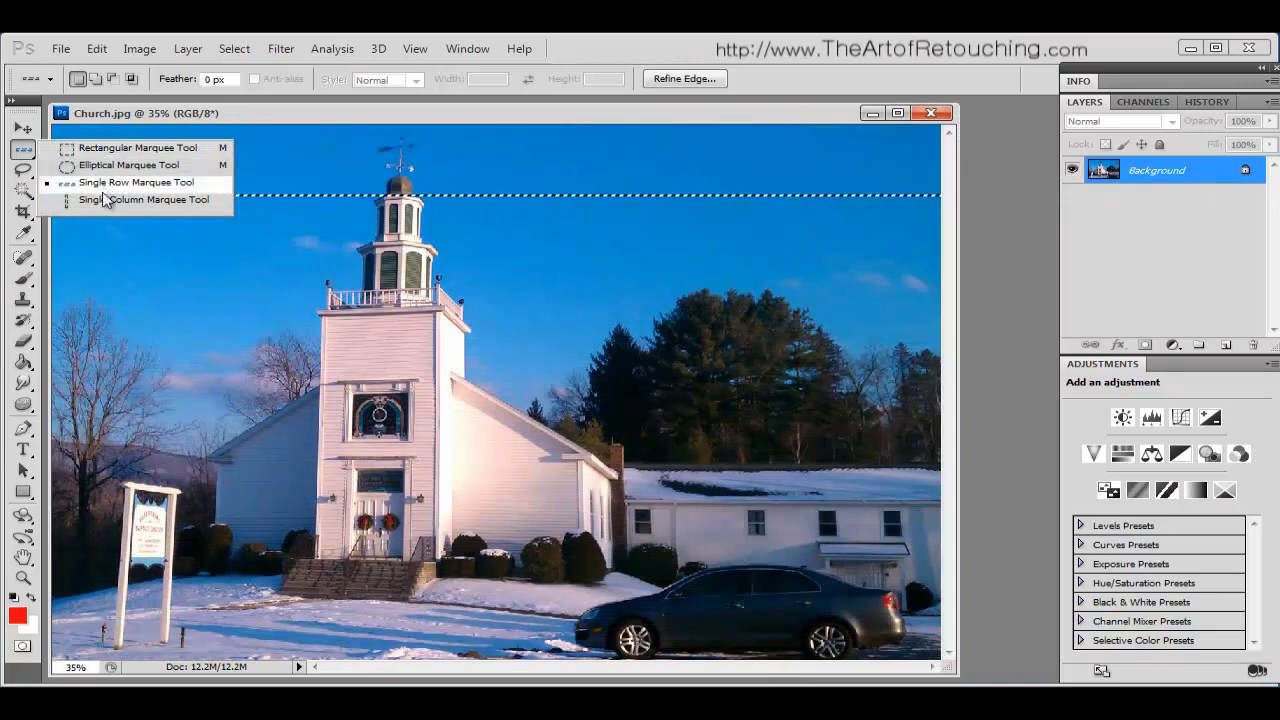
Choose the Single Column Marquee Tool to select a one-pixel column on the church photo
click(144, 200)
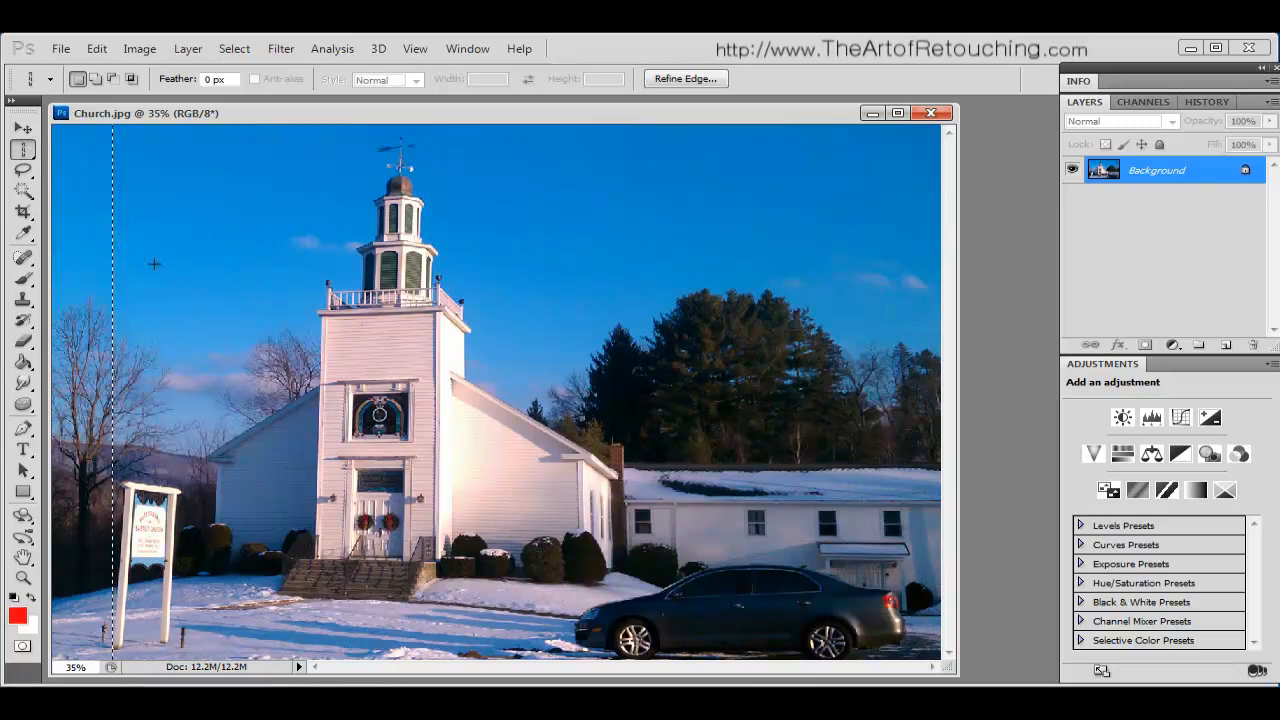
mouse_move(518, 268)
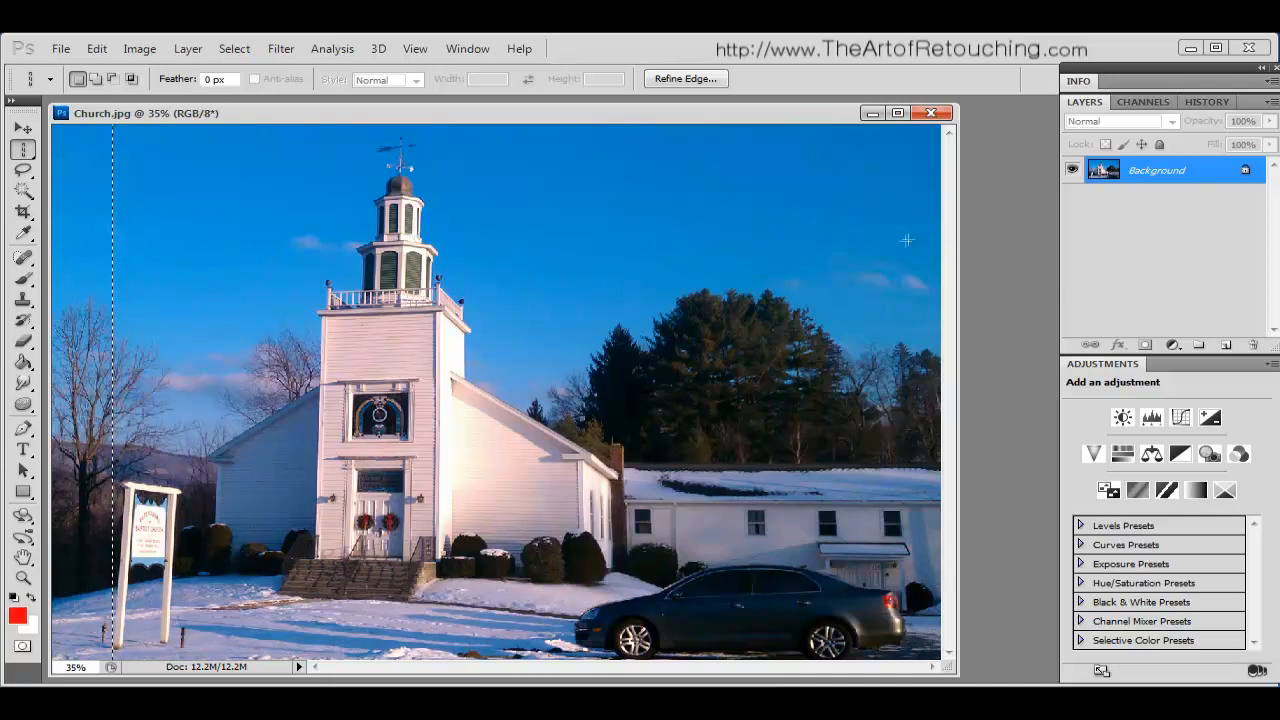
mouse_move(922, 228)
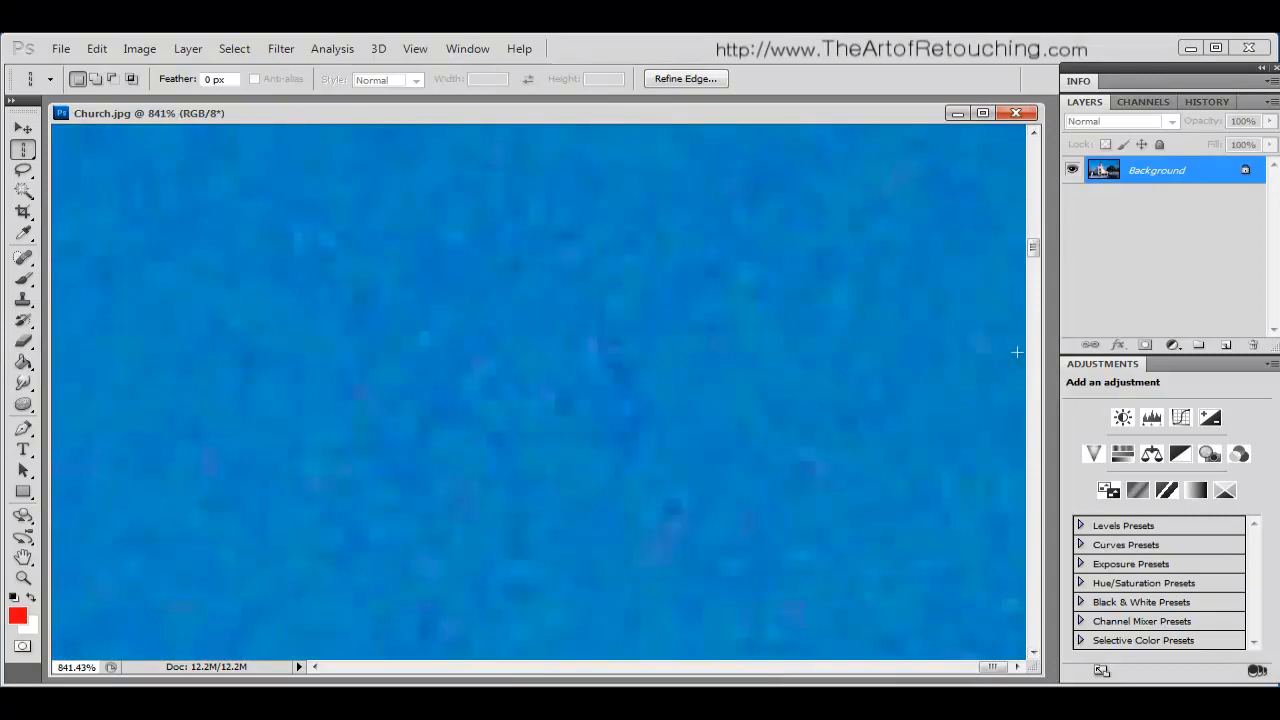
mouse_move(1010, 348)
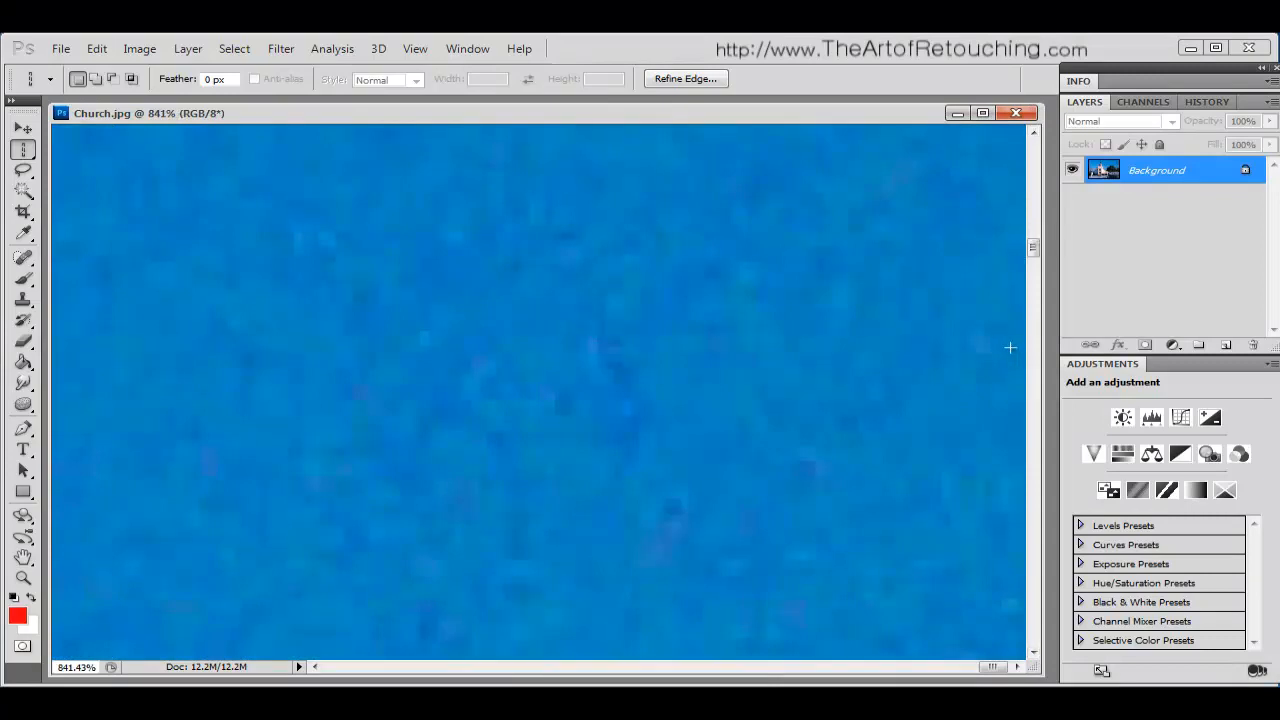